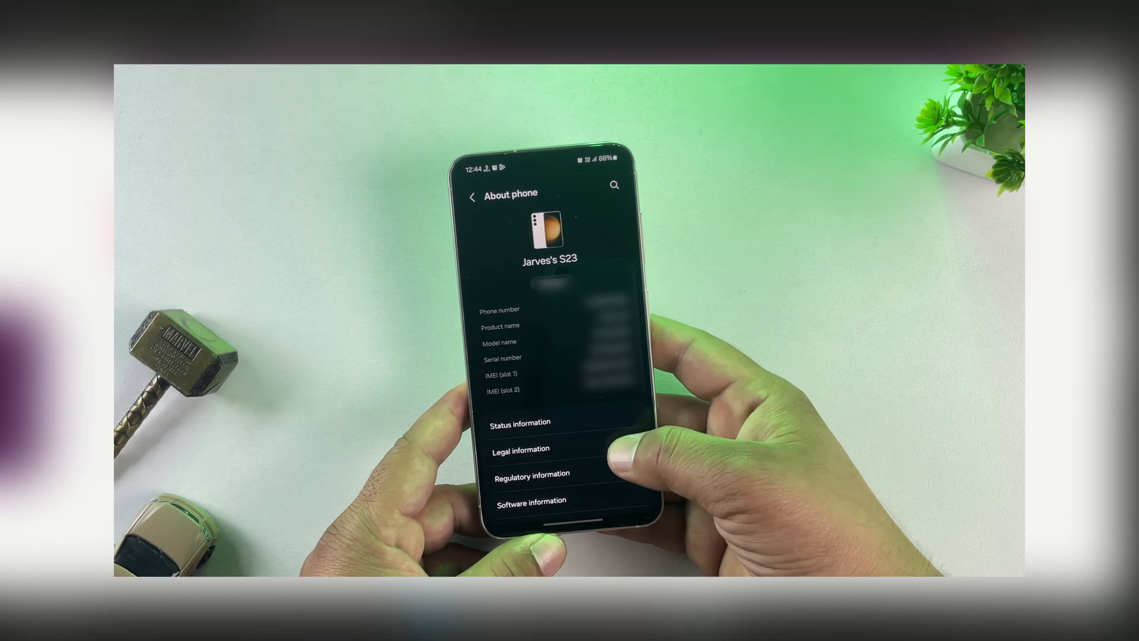
# Step: View the About phone details identifying the Galaxy S23 model
pyautogui.click(531, 500)
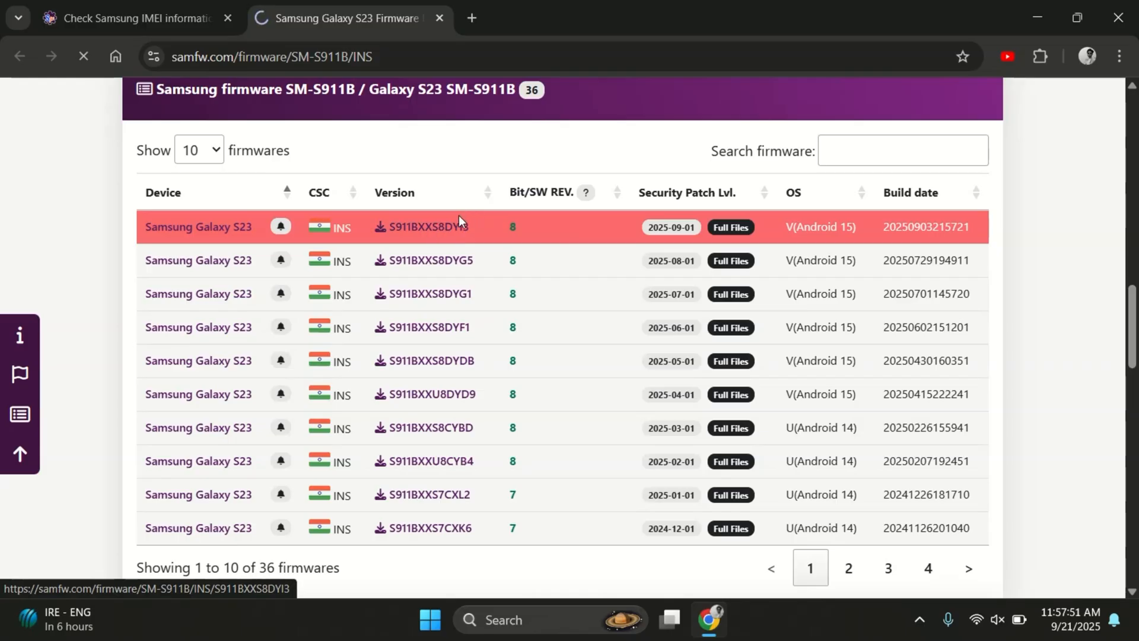
# Step: Download the newest S911BXXS8DYI3 Android 15 build from the SamFw server
pyautogui.click(432, 227)
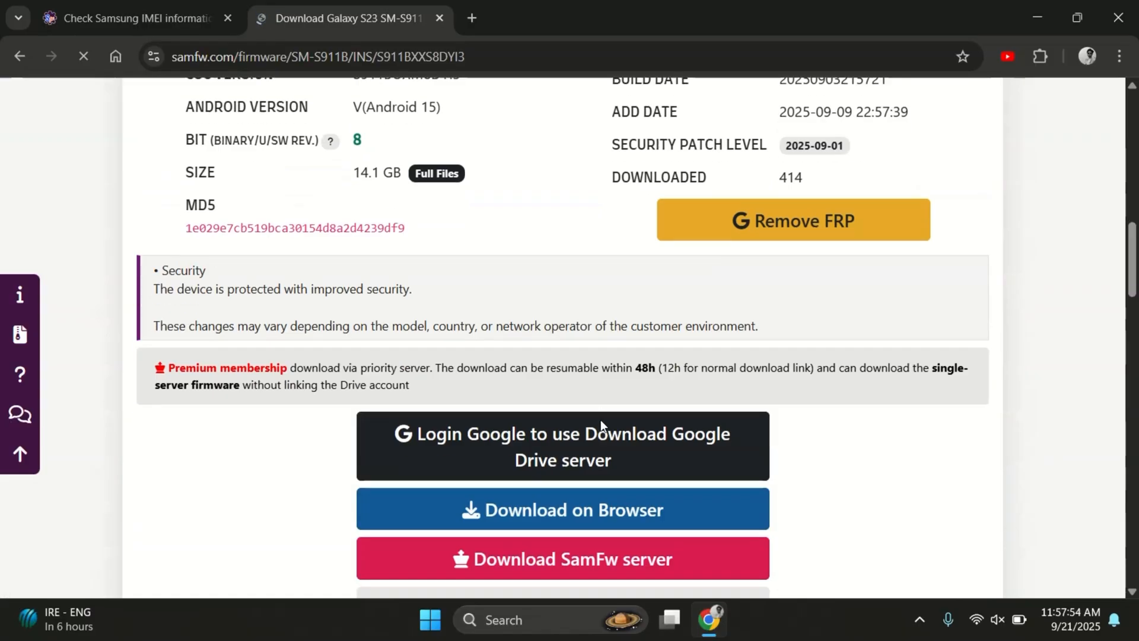
pyautogui.click(563, 559)
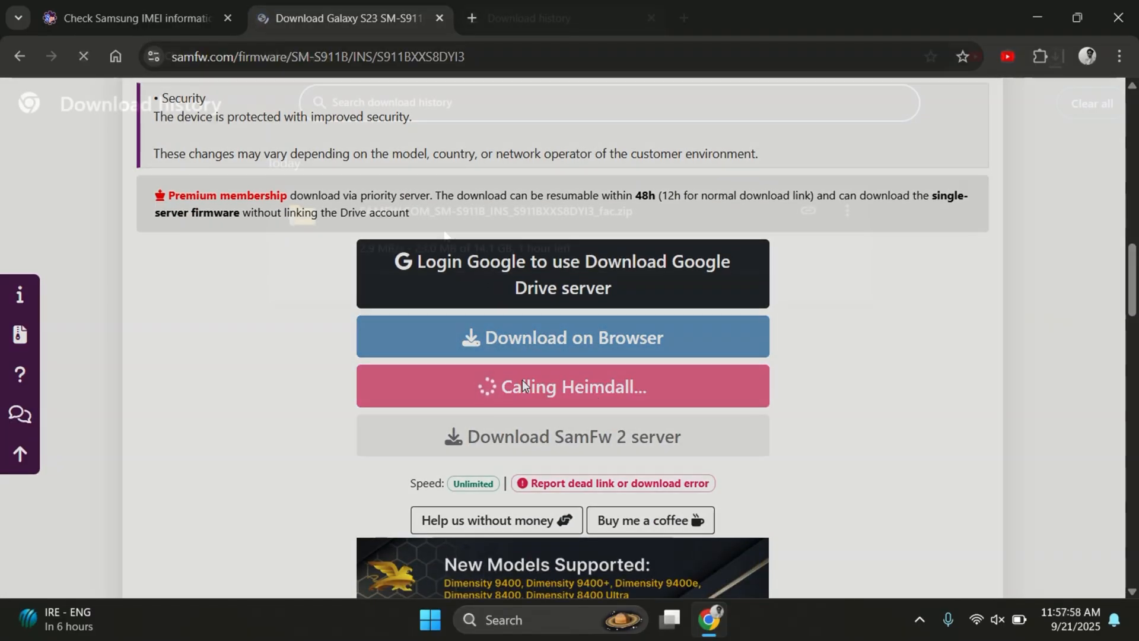
# Step: Cancel the 14.1 GB S911BXXS8DYI3 firmware zip download in Chrome's download list
pyautogui.click(559, 18)
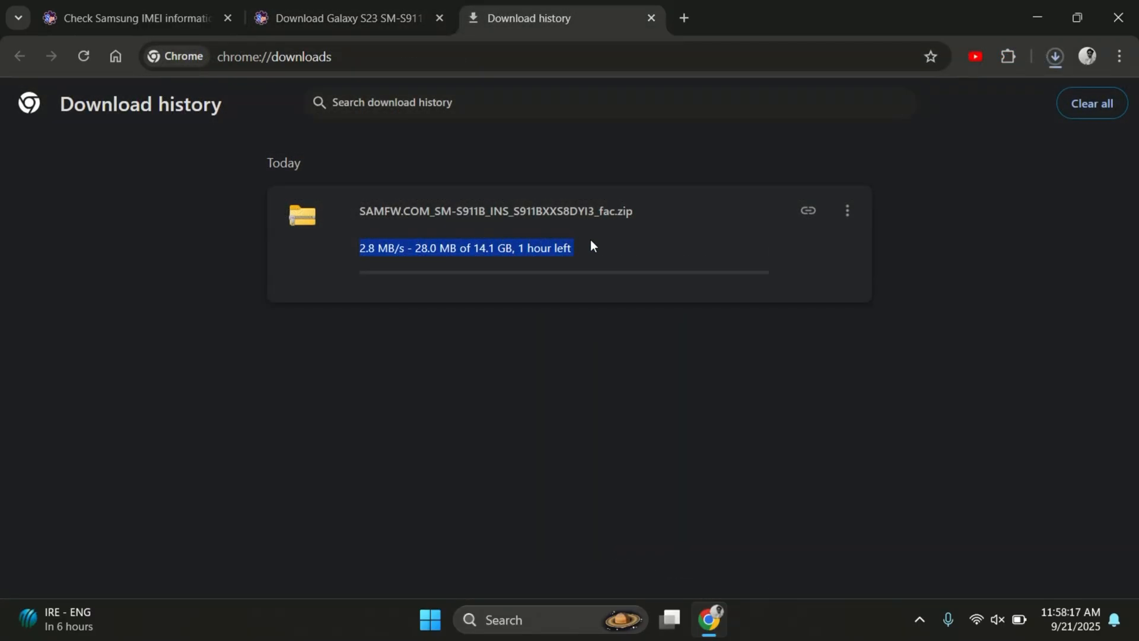
pyautogui.click(846, 211)
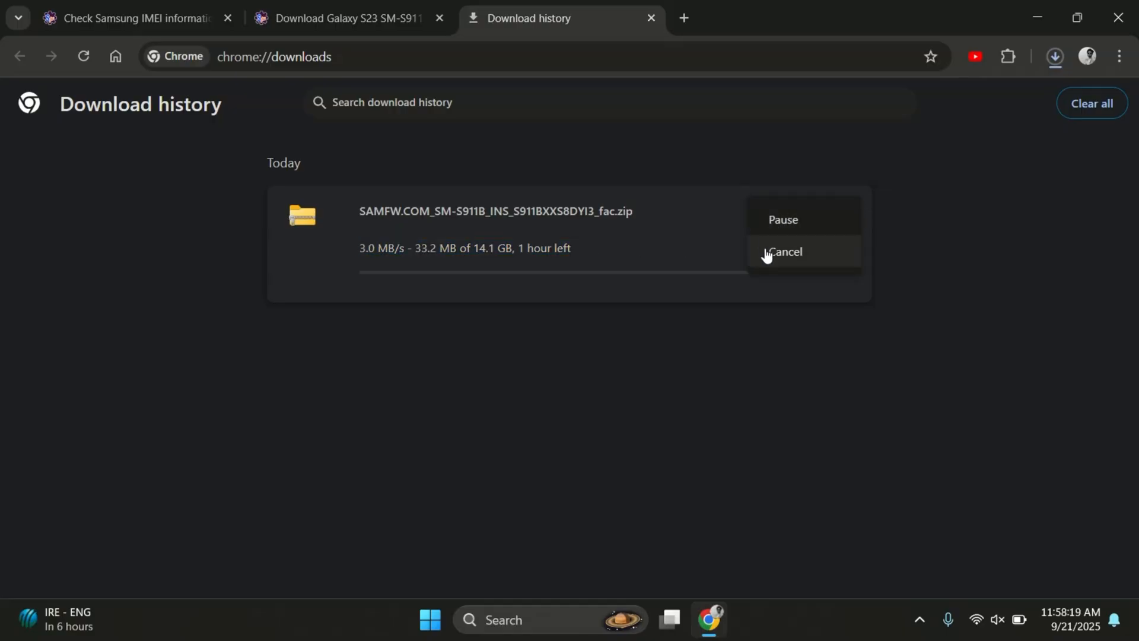
pyautogui.click(785, 252)
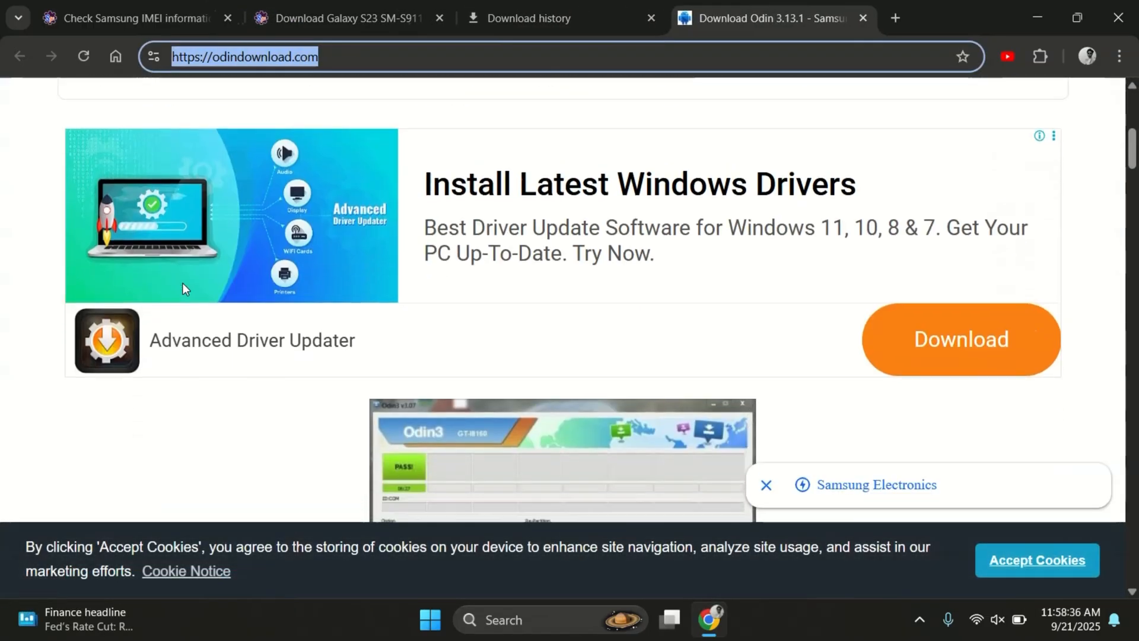
# Step: Download the Odin 3.14.4 release from the site's link list
pyautogui.scroll(-3)
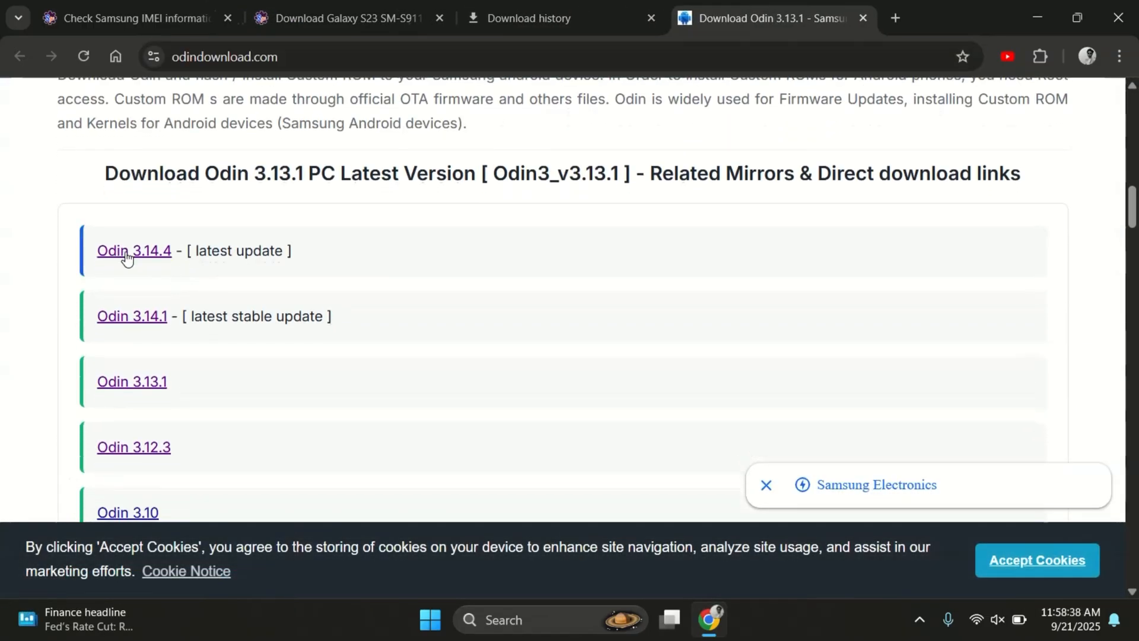
pyautogui.click(132, 446)
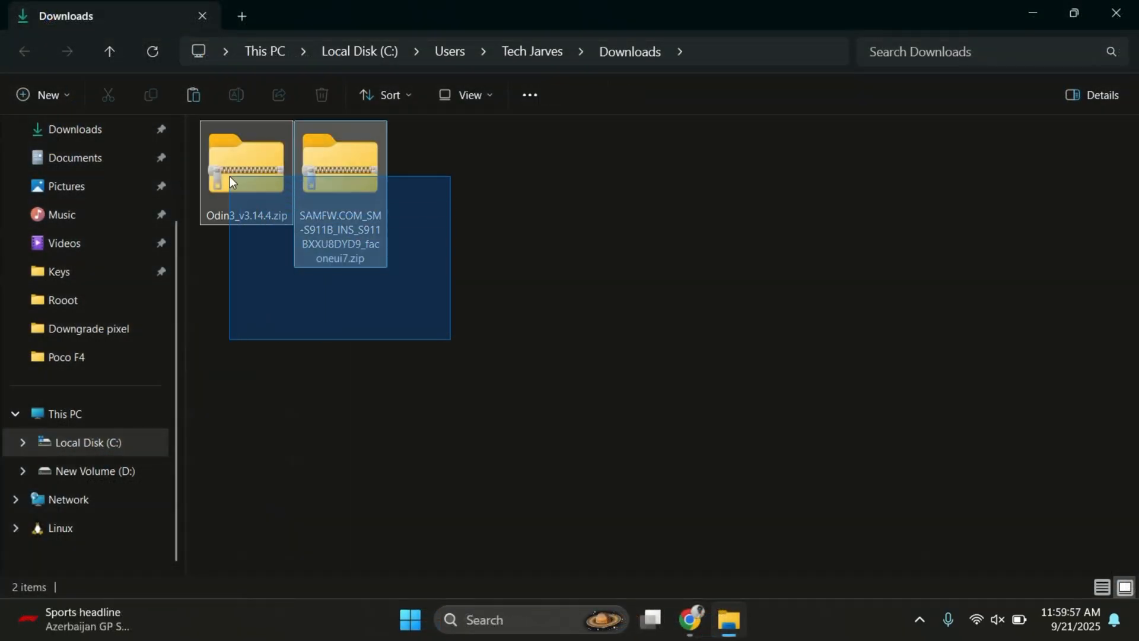
# Step: Extract the Odin and SamFw firmware zips in Downloads and delete the archives
pyautogui.click(339, 167)
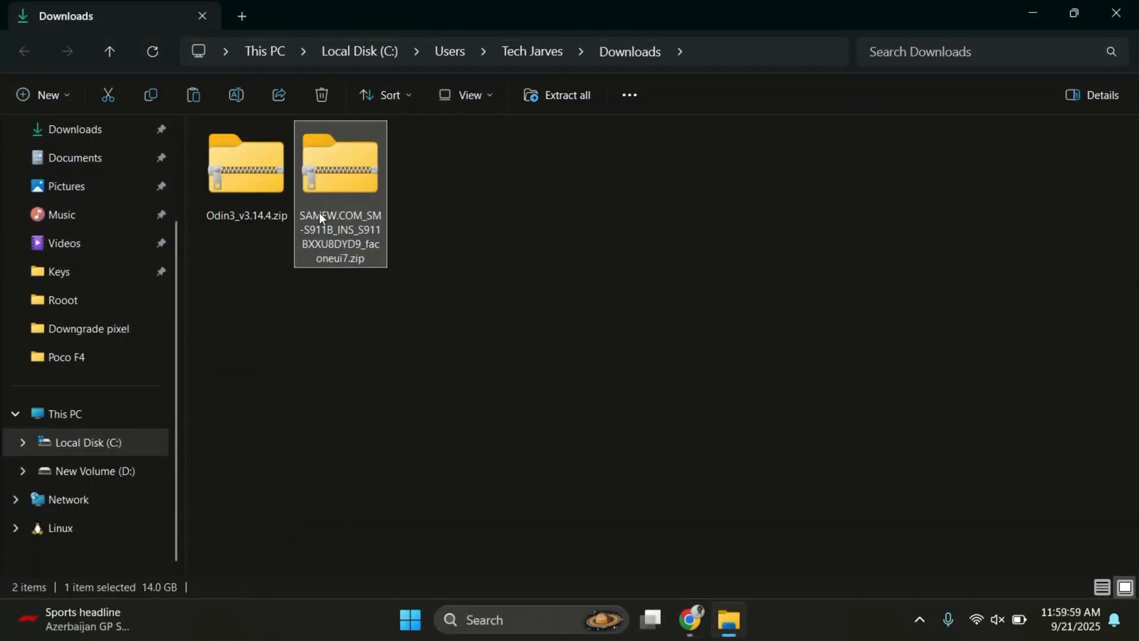
pyautogui.click(246, 171)
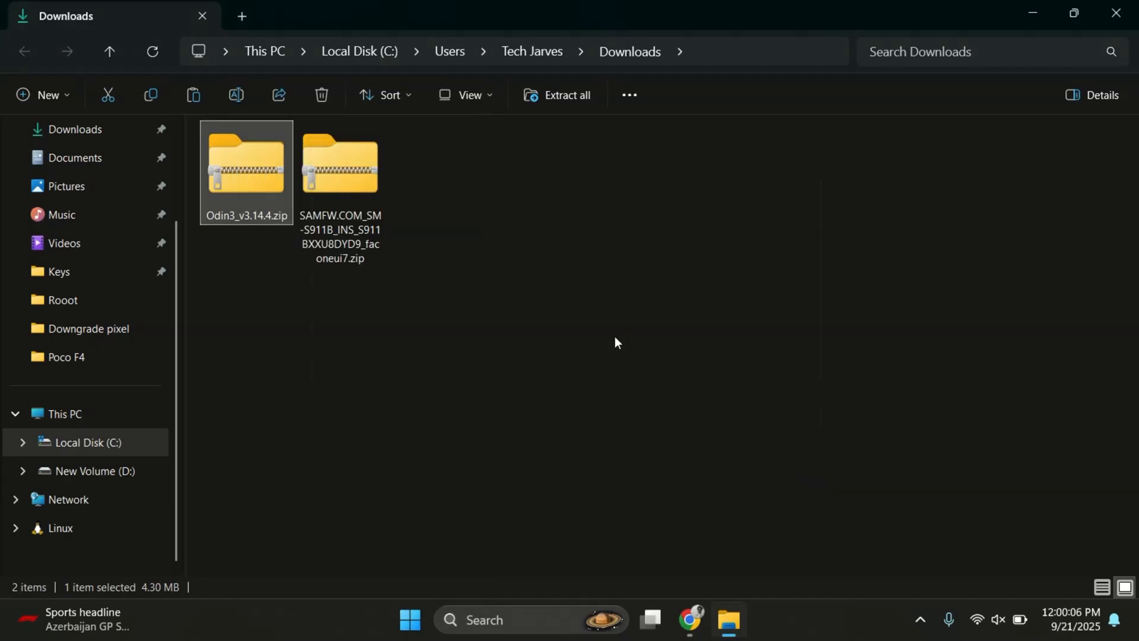
pyautogui.doubleClick(339, 173)
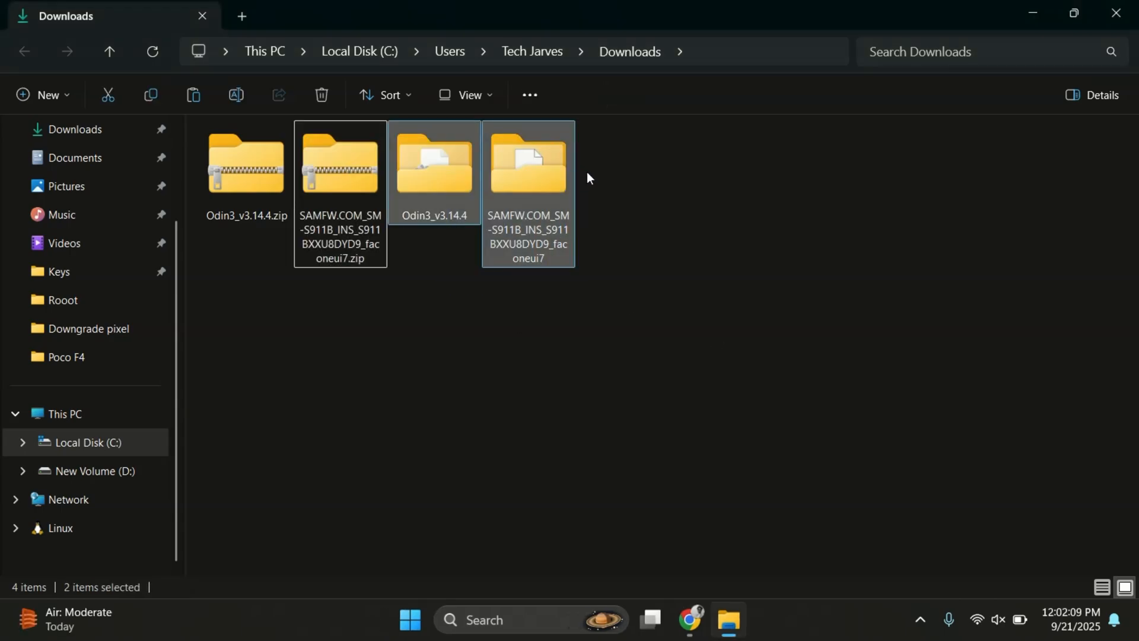
pyautogui.click(386, 335)
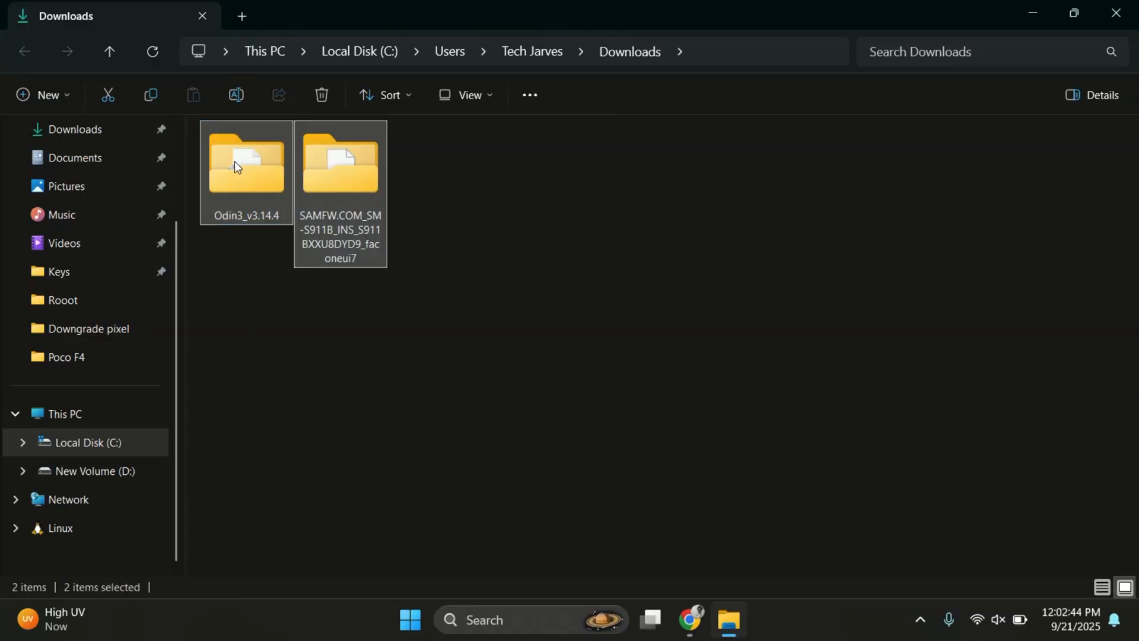
# Step: Launch Odin3_v3.14.4.exe from the extracted Odin3_v3.14.4 folder
pyautogui.click(245, 172)
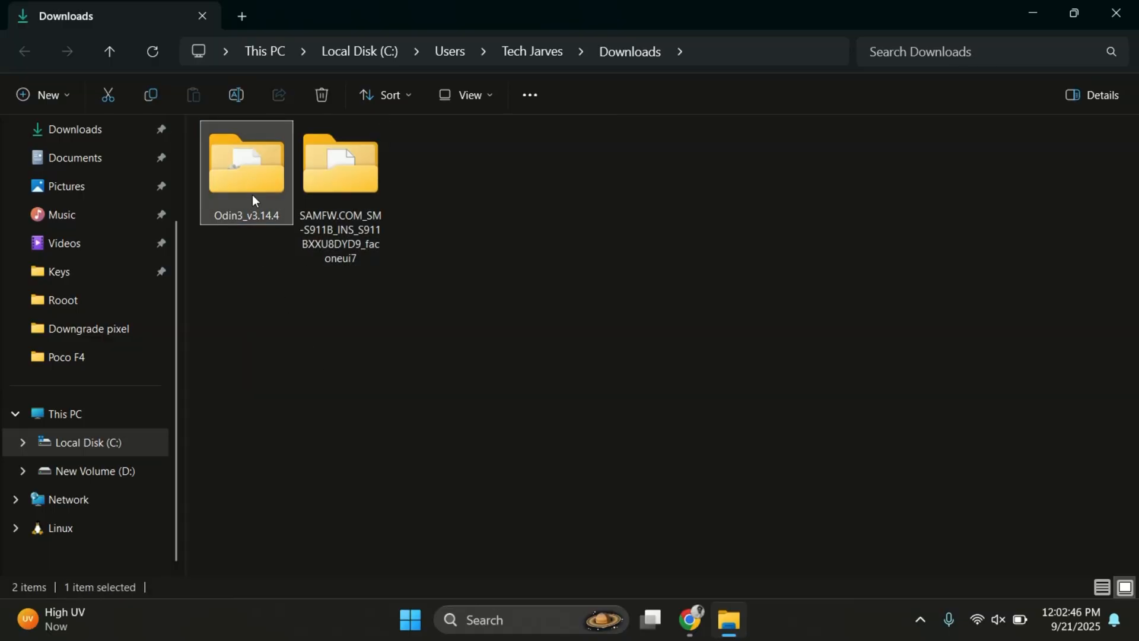
pyautogui.doubleClick(246, 164)
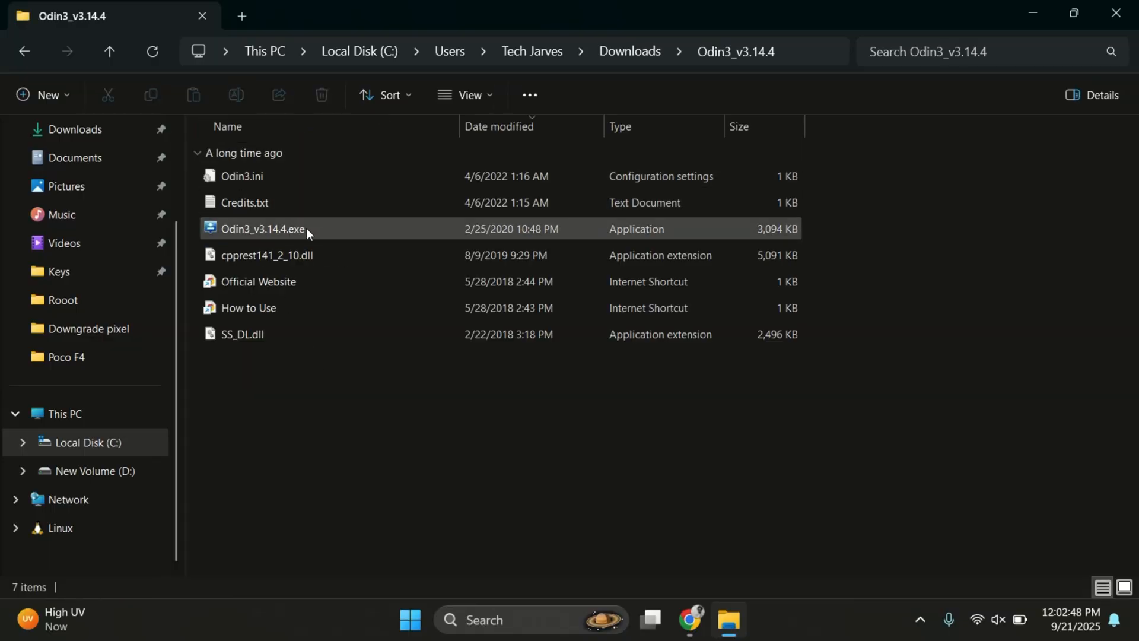
pyautogui.click(263, 228)
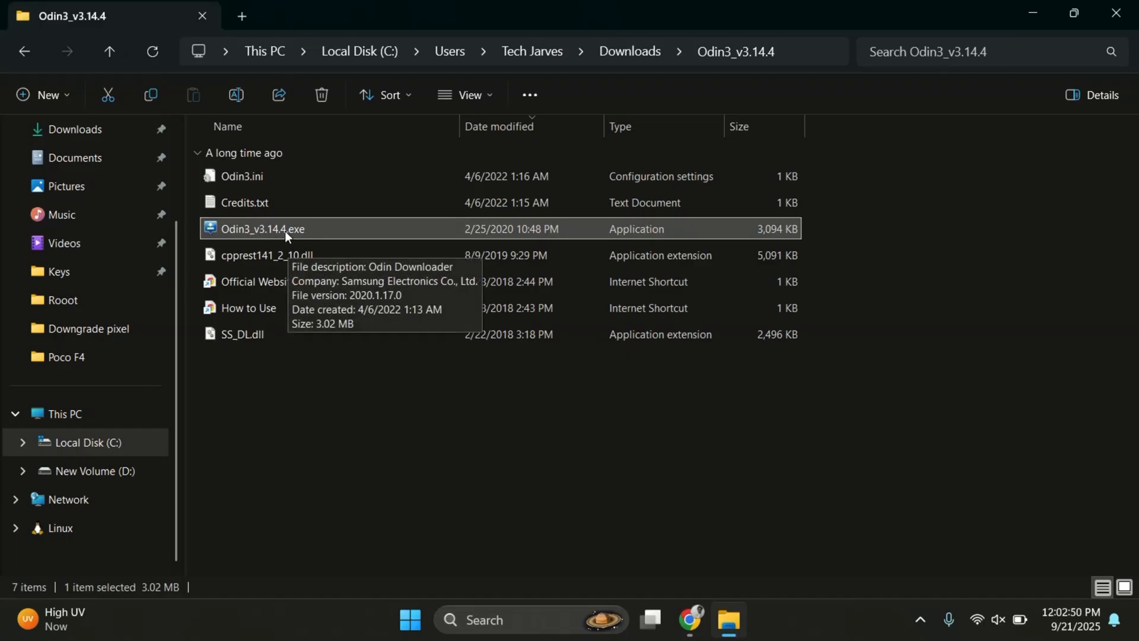
pyautogui.doubleClick(261, 229)
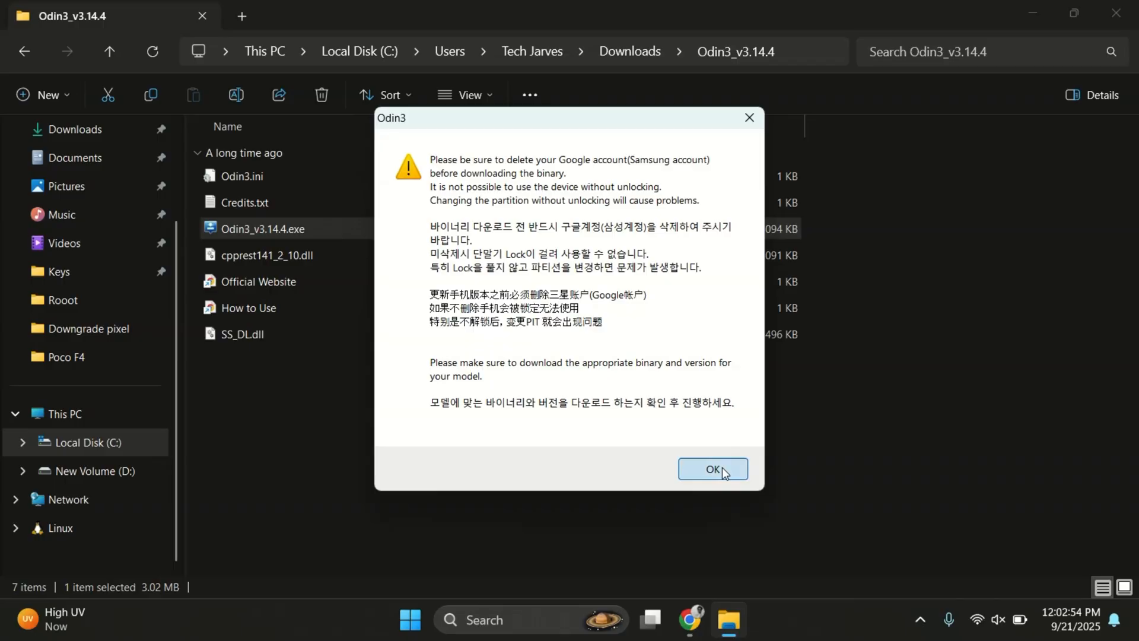
# Step: Load the BL_S911B .md5 file from Downloads into the BL slot and pick the AP_S911B file
pyautogui.click(712, 469)
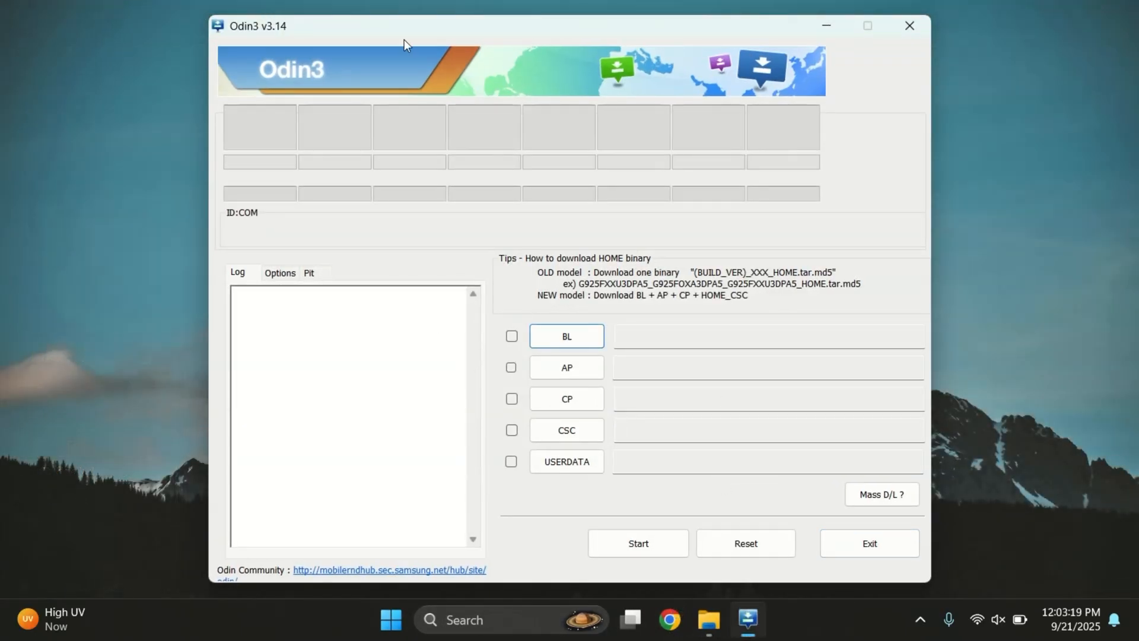
pyautogui.click(566, 336)
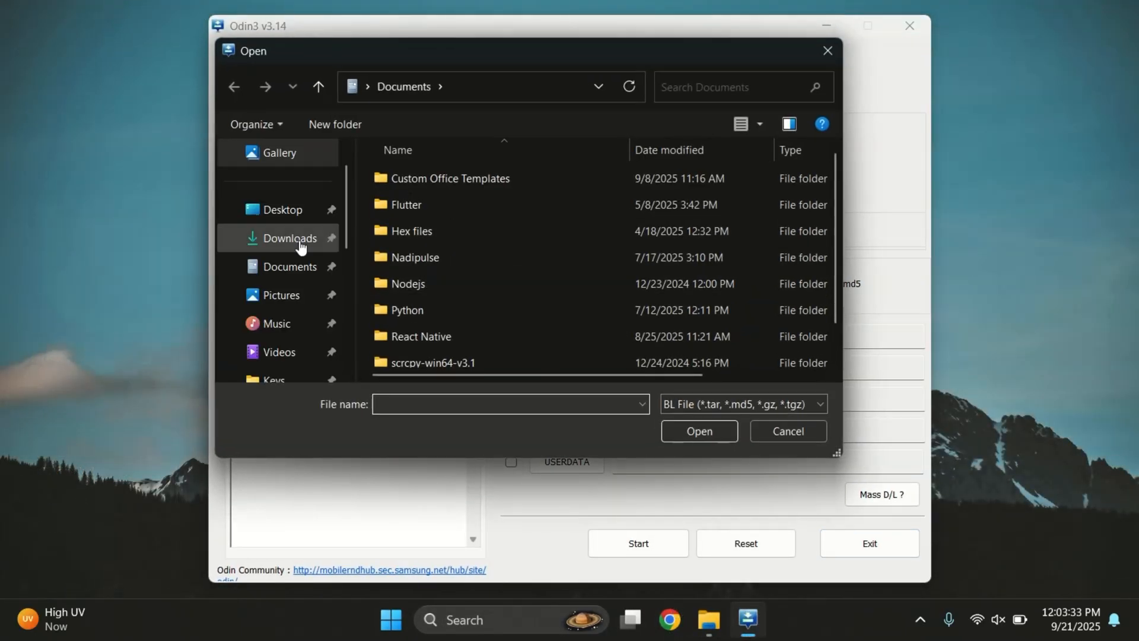
pyautogui.click(287, 237)
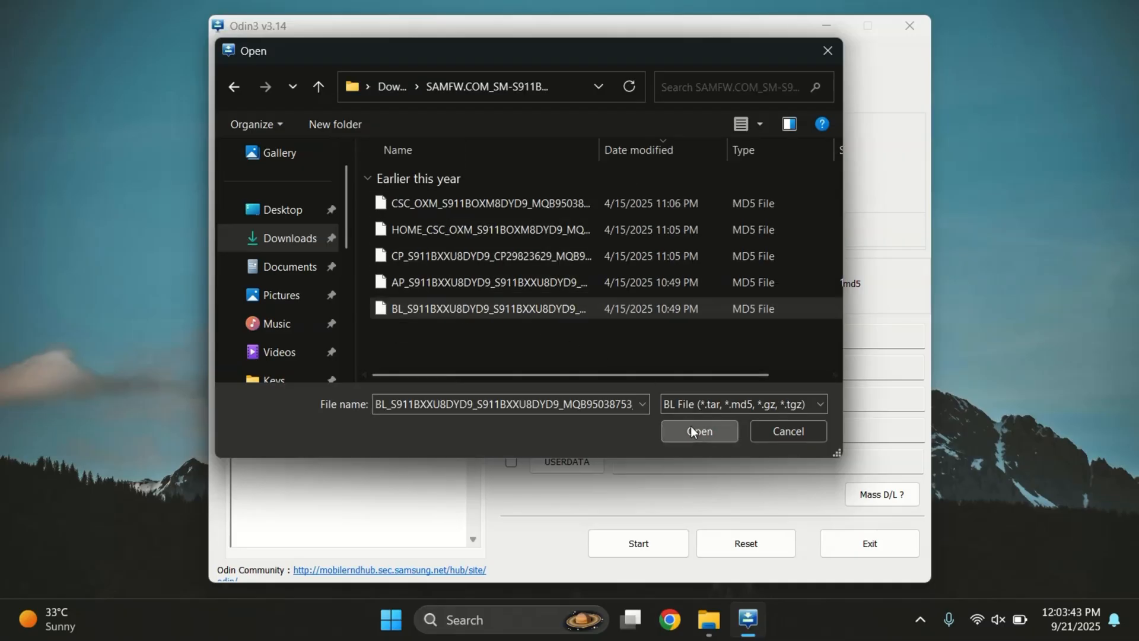
pyautogui.click(697, 431)
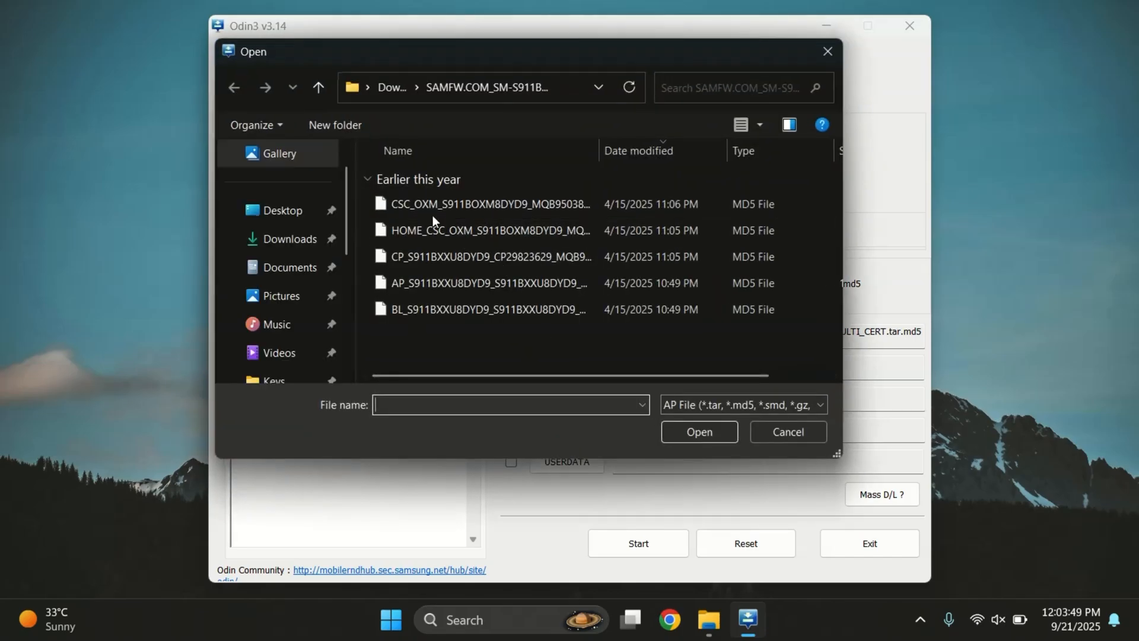
pyautogui.click(487, 282)
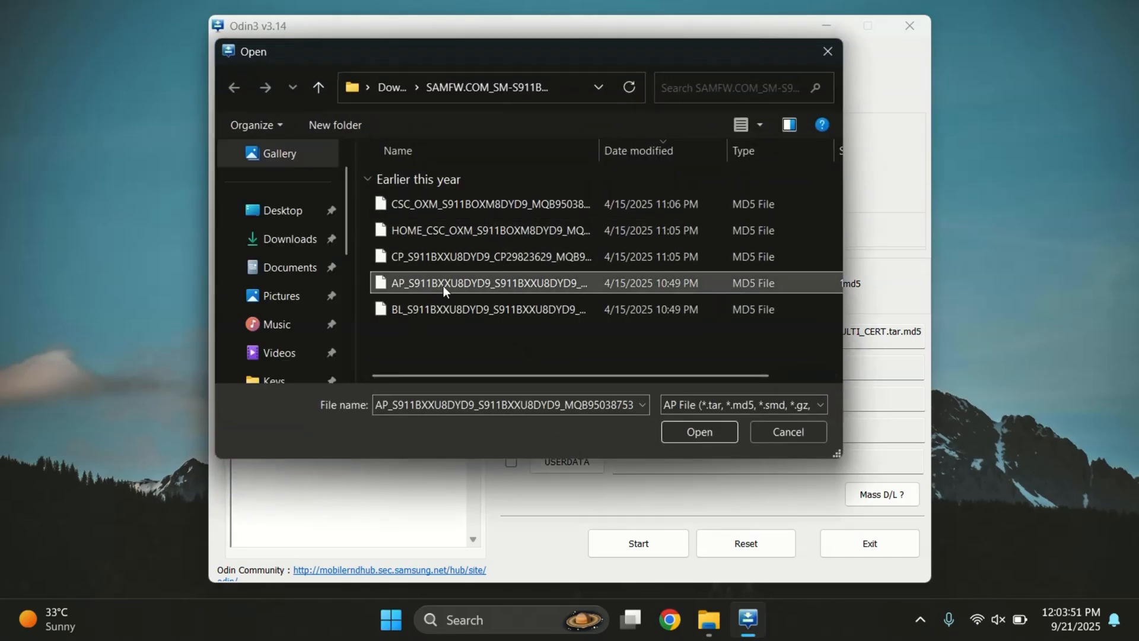
# Step: Load the AP file and the CP firmware file into their Odin slots
pyautogui.click(698, 432)
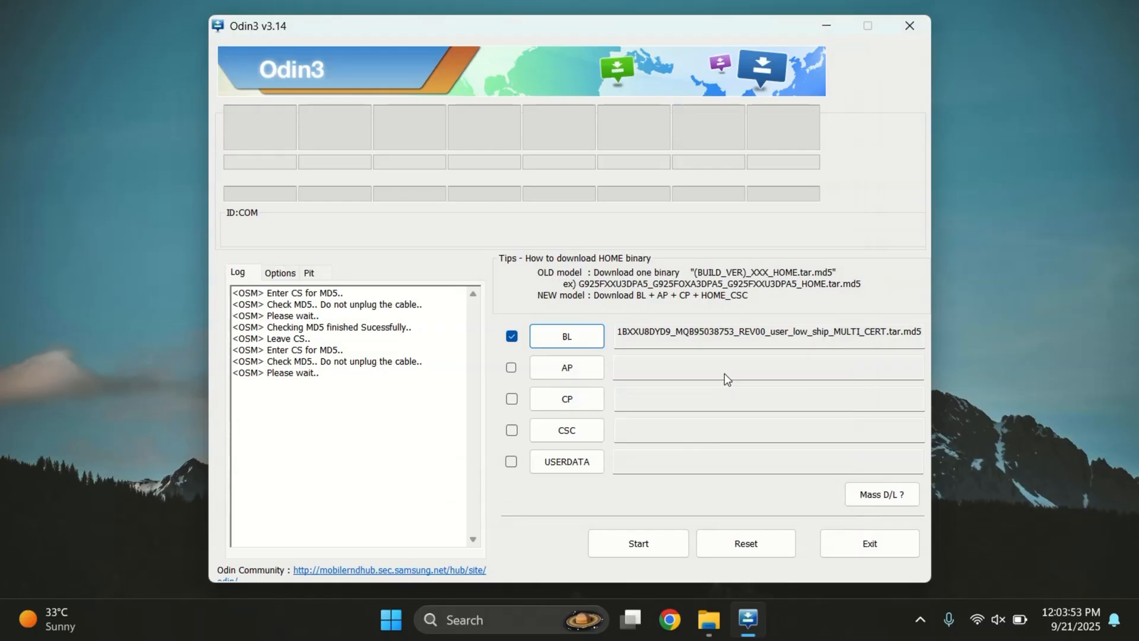
pyautogui.click(510, 367)
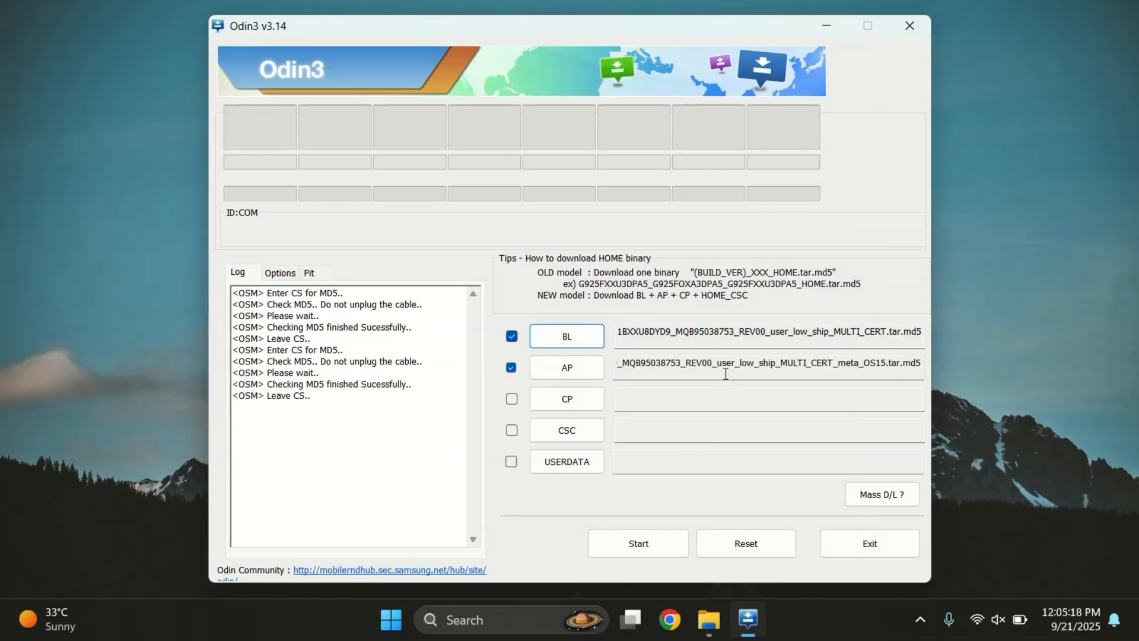
pyautogui.click(566, 398)
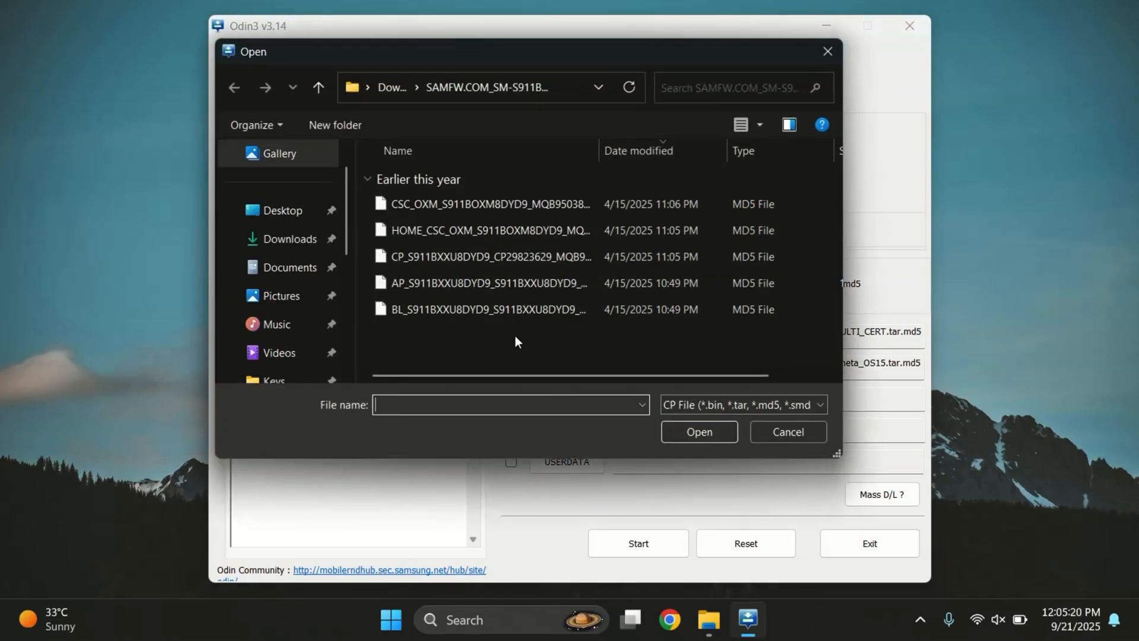
pyautogui.click(490, 257)
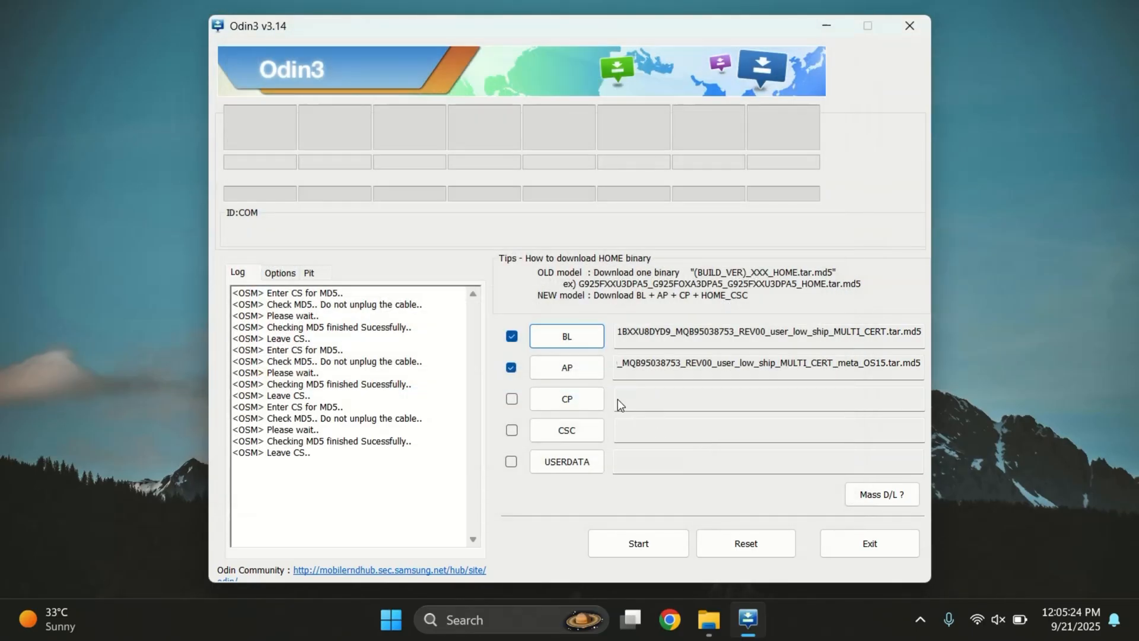
# Step: Load the CSC_OXM file (not HOME_CSC) into the CSC slot
pyautogui.click(510, 399)
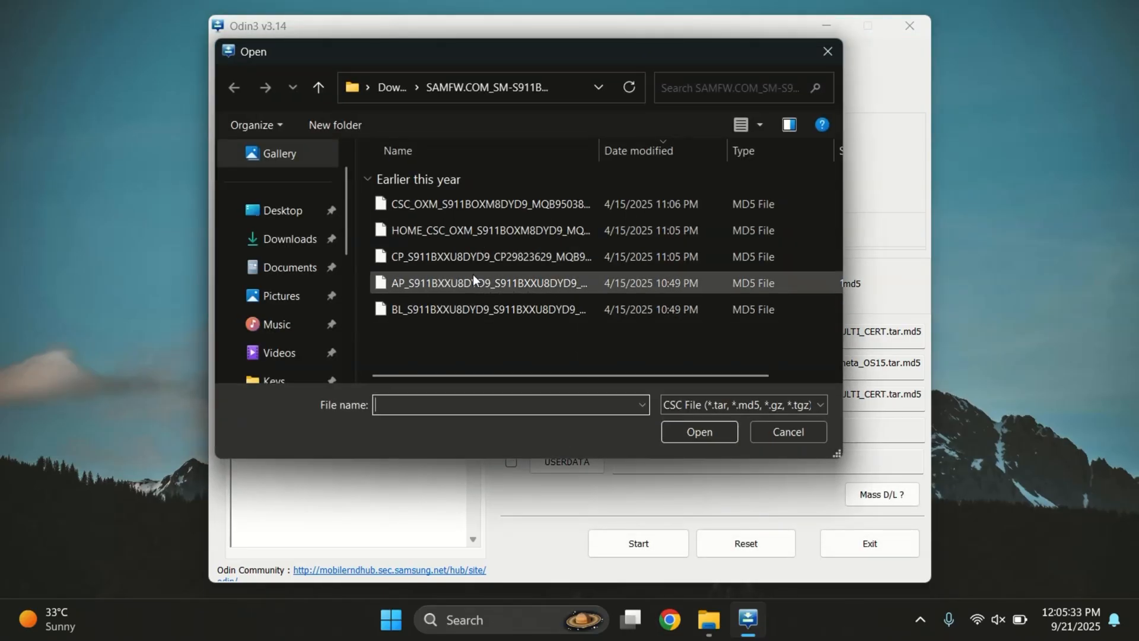
pyautogui.click(487, 229)
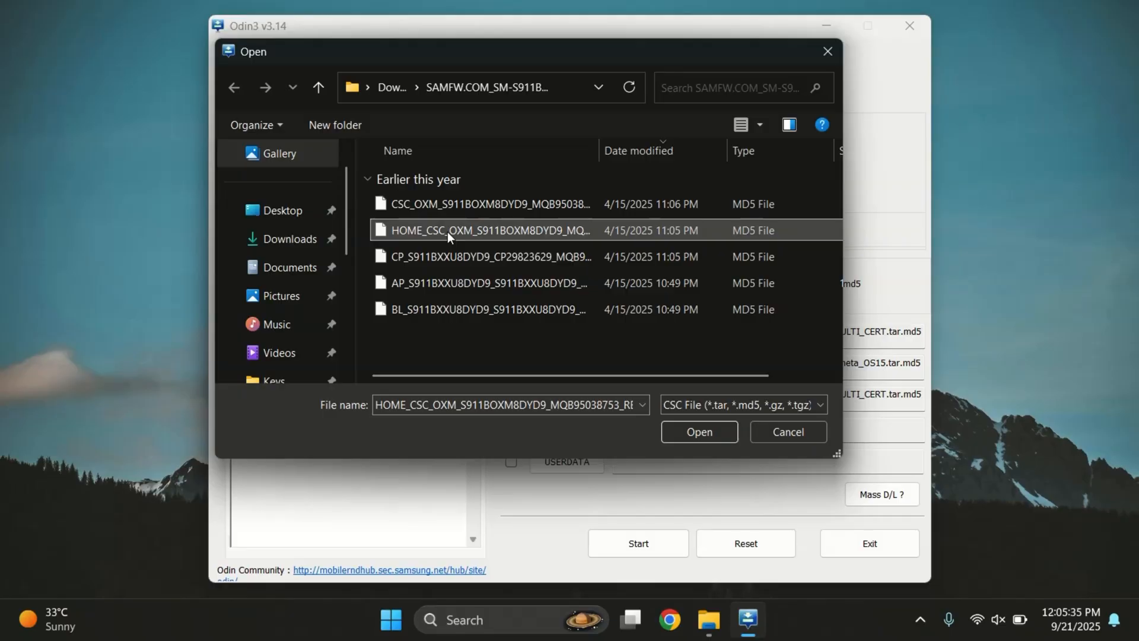
pyautogui.click(487, 203)
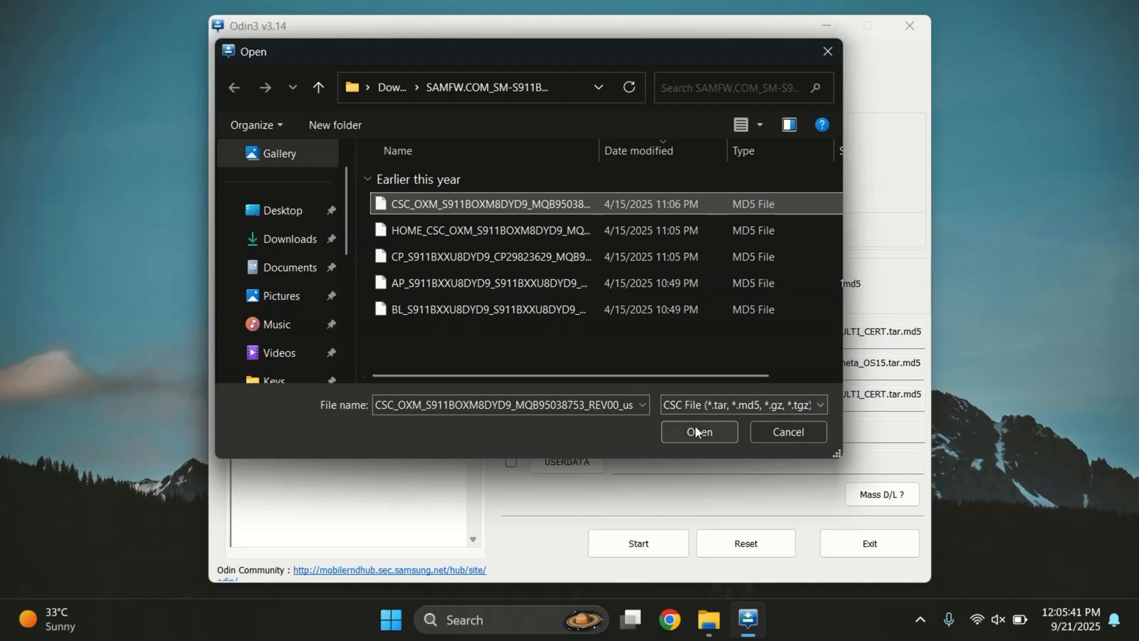
pyautogui.click(696, 432)
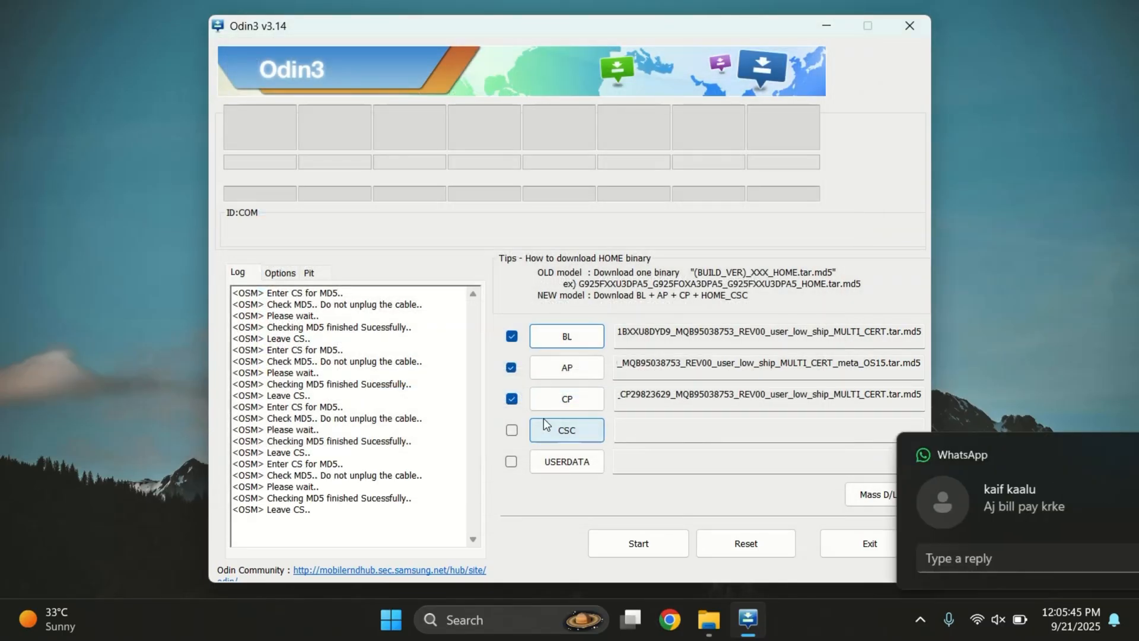
pyautogui.click(511, 430)
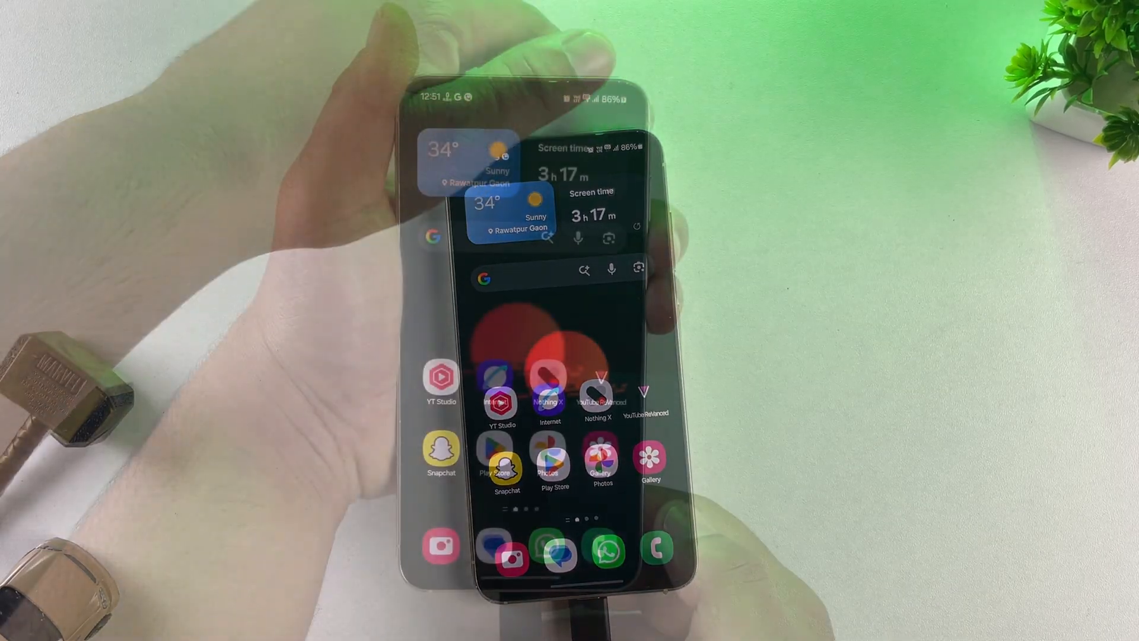
# Step: Restart the Galaxy S23 from the power menu and confirm
pyautogui.click(520, 323)
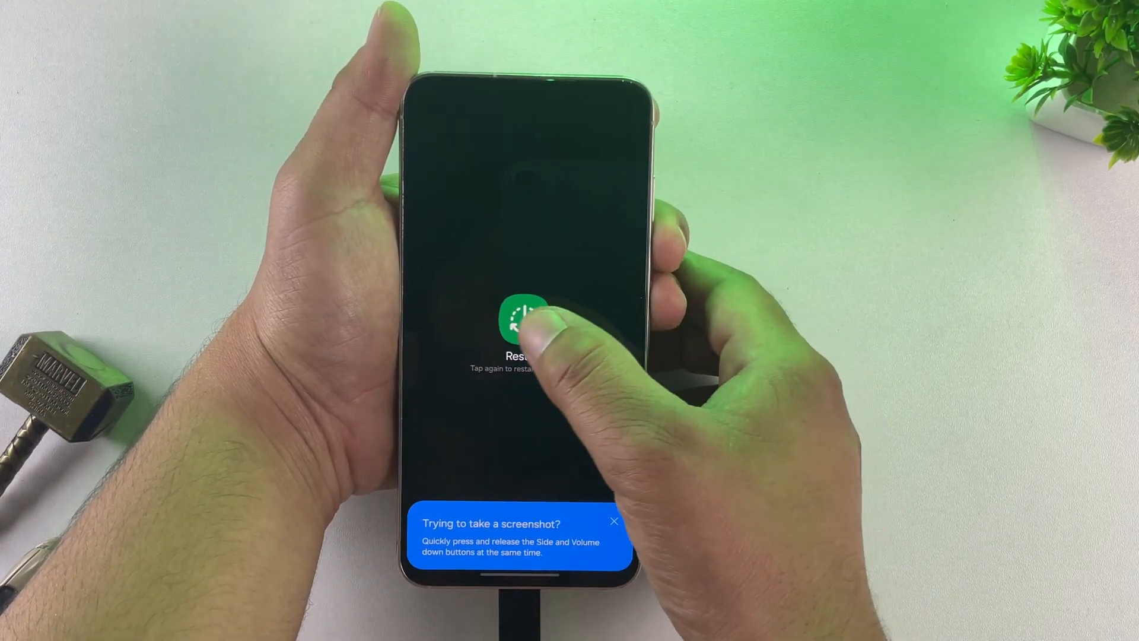
pyautogui.click(524, 323)
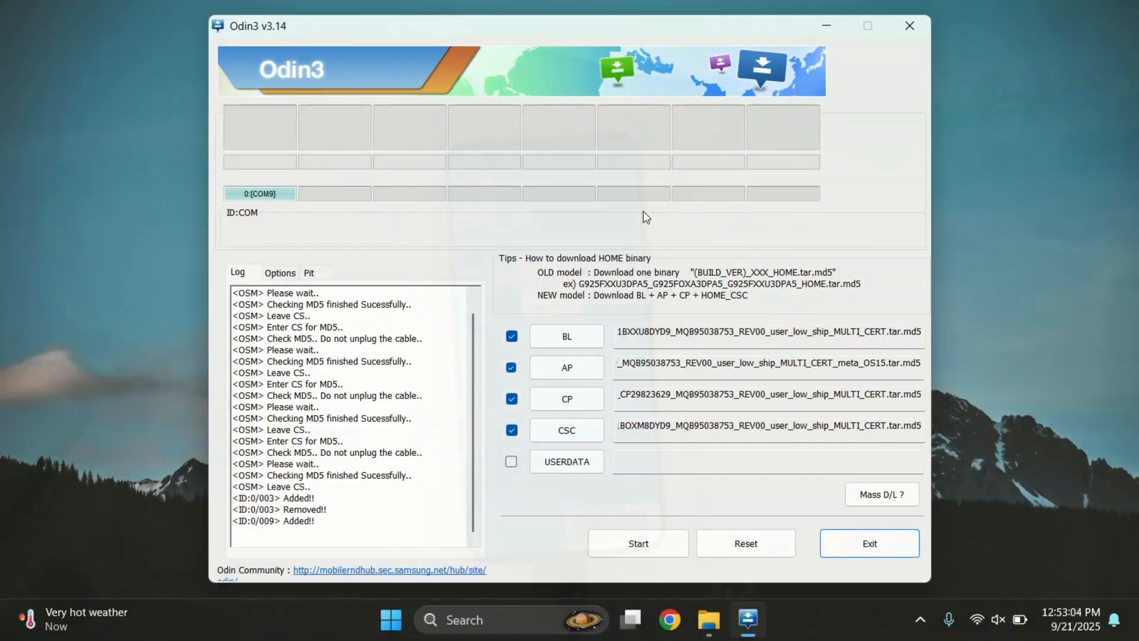
# Step: Start flashing the BL, AP, CP and CSC firmware to the phone on COM9 and wait for it to finish
pyautogui.click(274, 520)
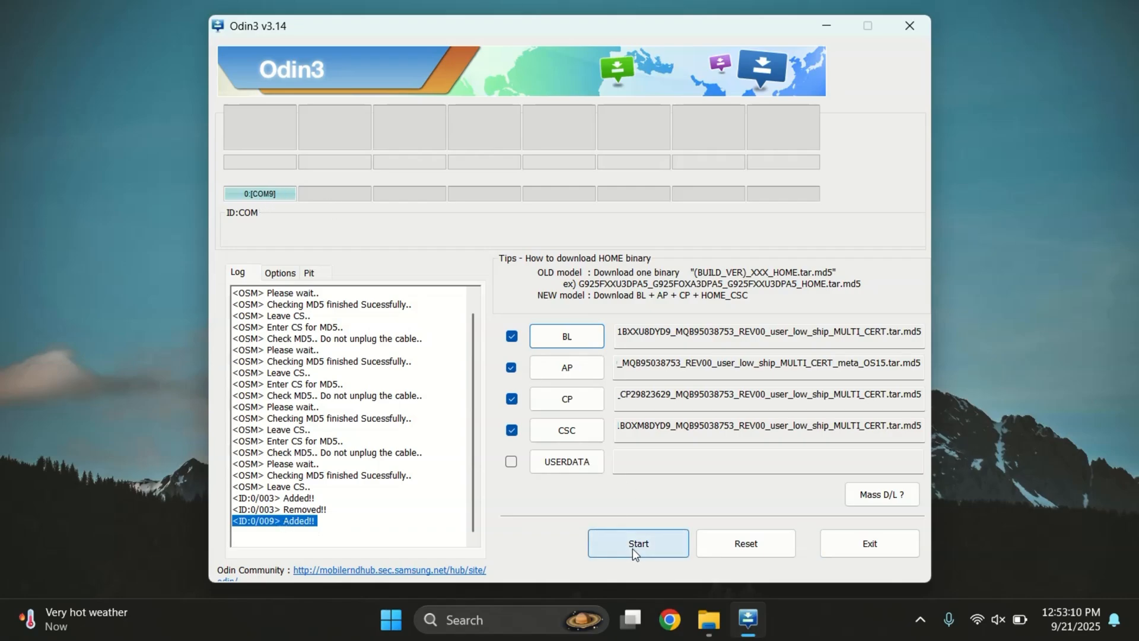
pyautogui.click(637, 542)
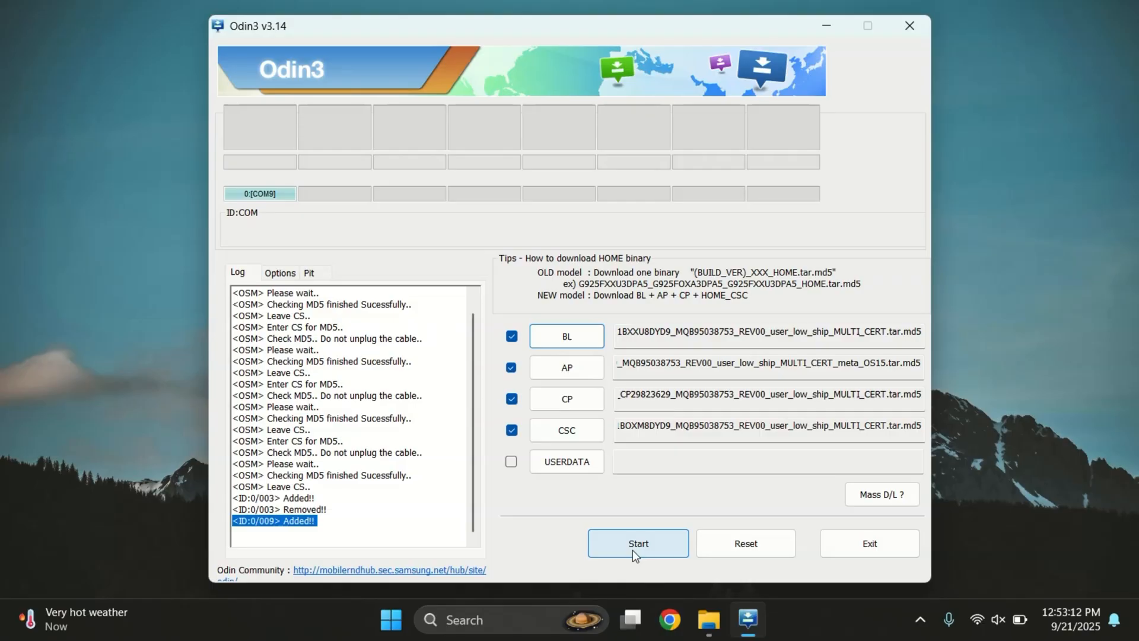
pyautogui.click(637, 543)
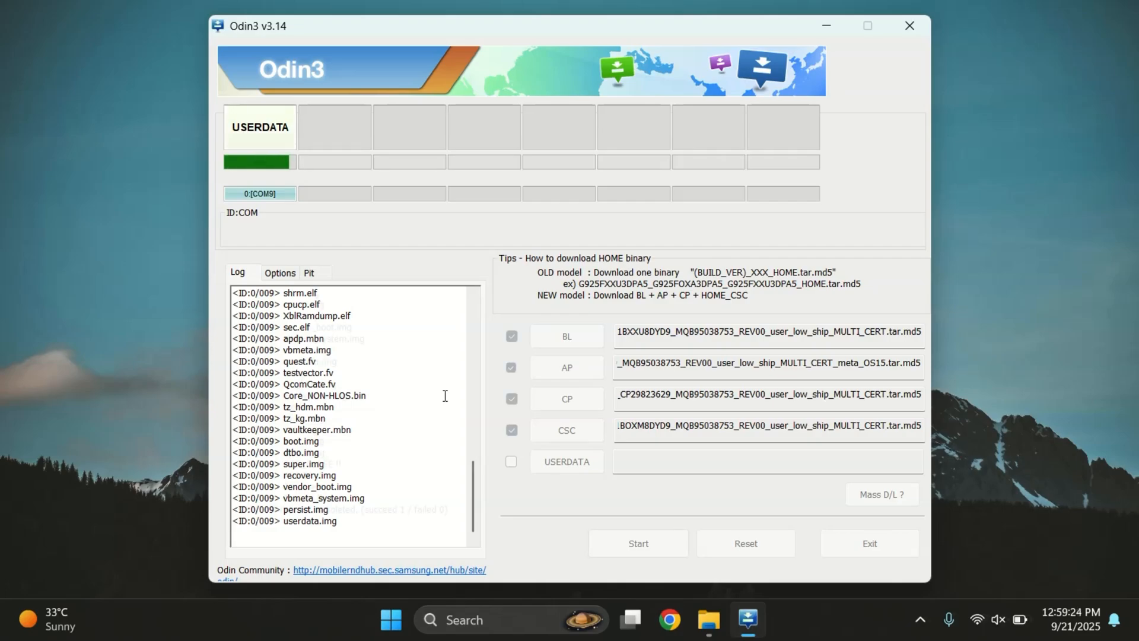
pyautogui.click(638, 542)
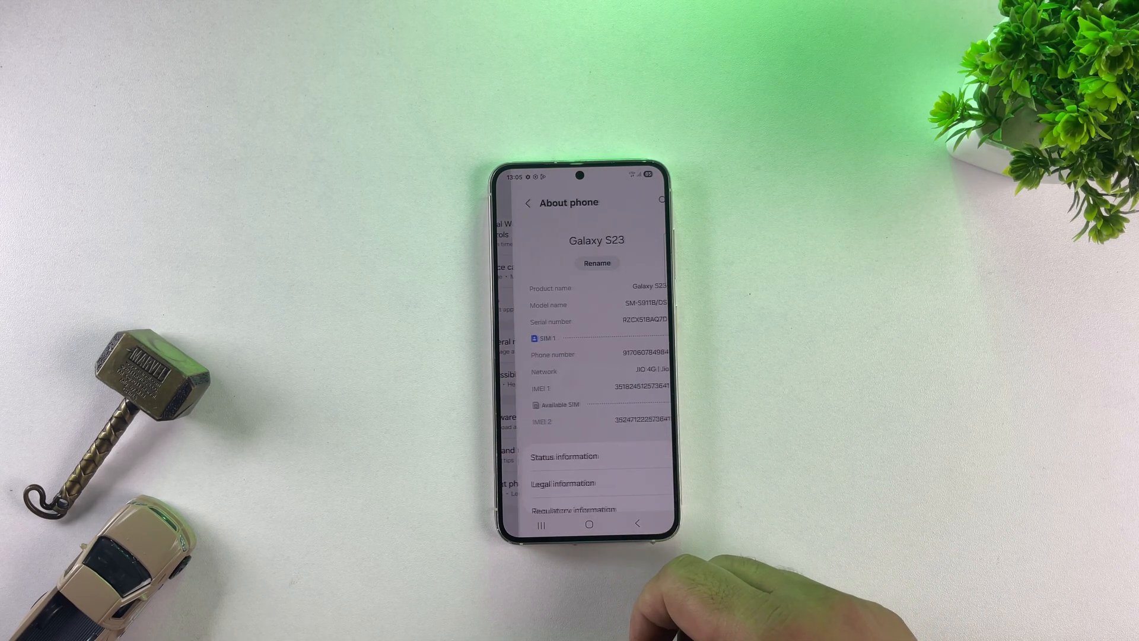
# Step: Check Software information shows One UI 7.0 on Android 15, then go to Display settings
pyautogui.click(588, 456)
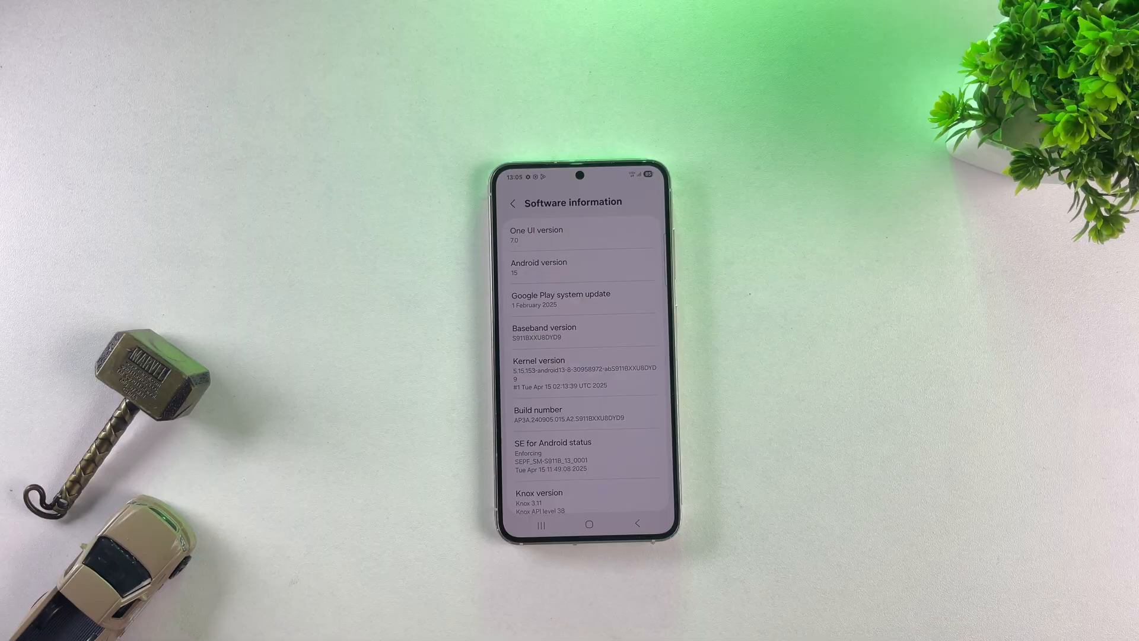
pyautogui.click(514, 203)
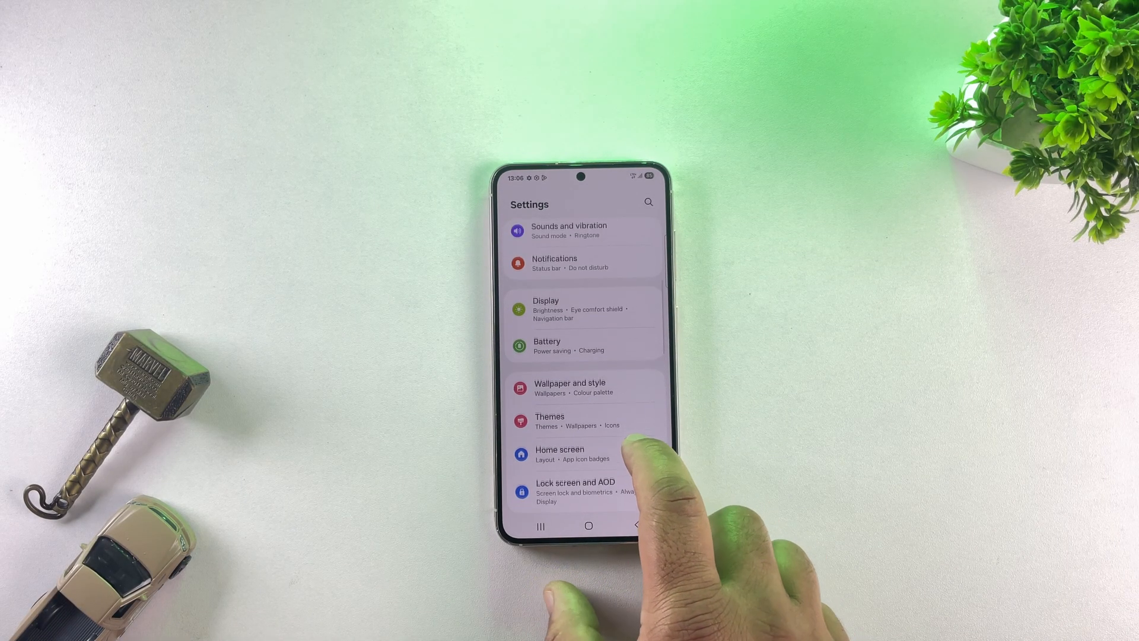
pyautogui.scroll(-3)
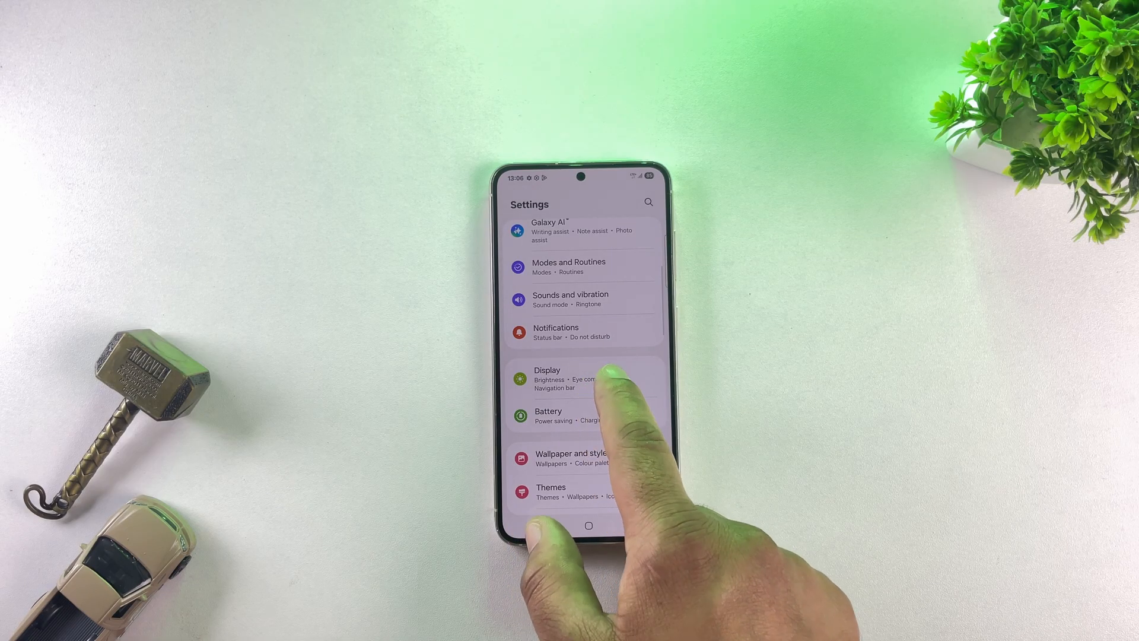
pyautogui.click(547, 377)
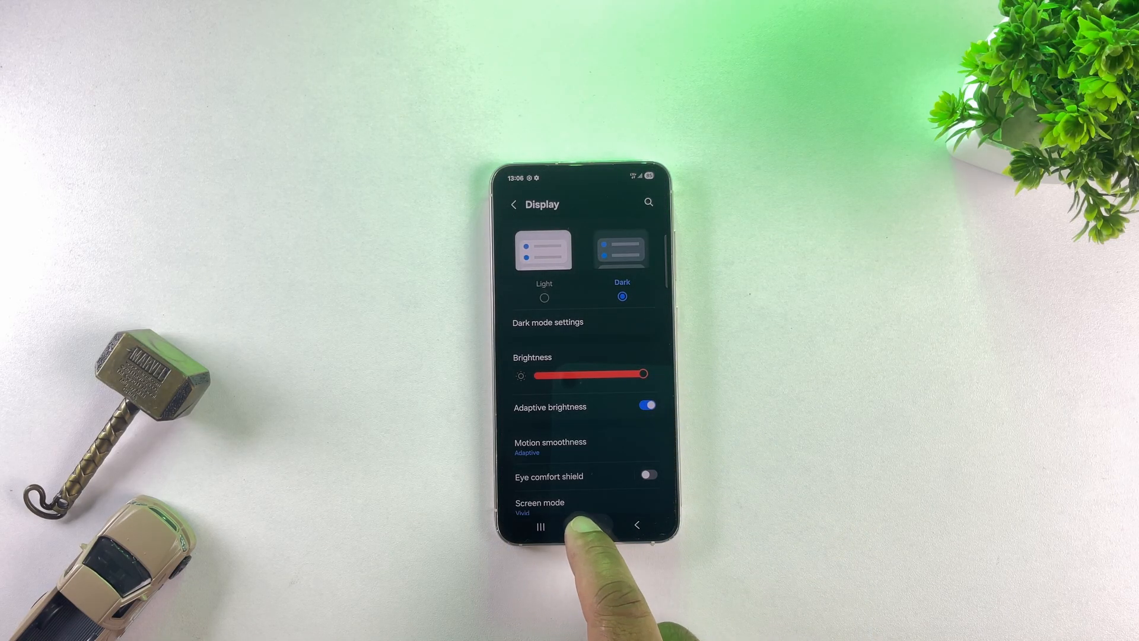